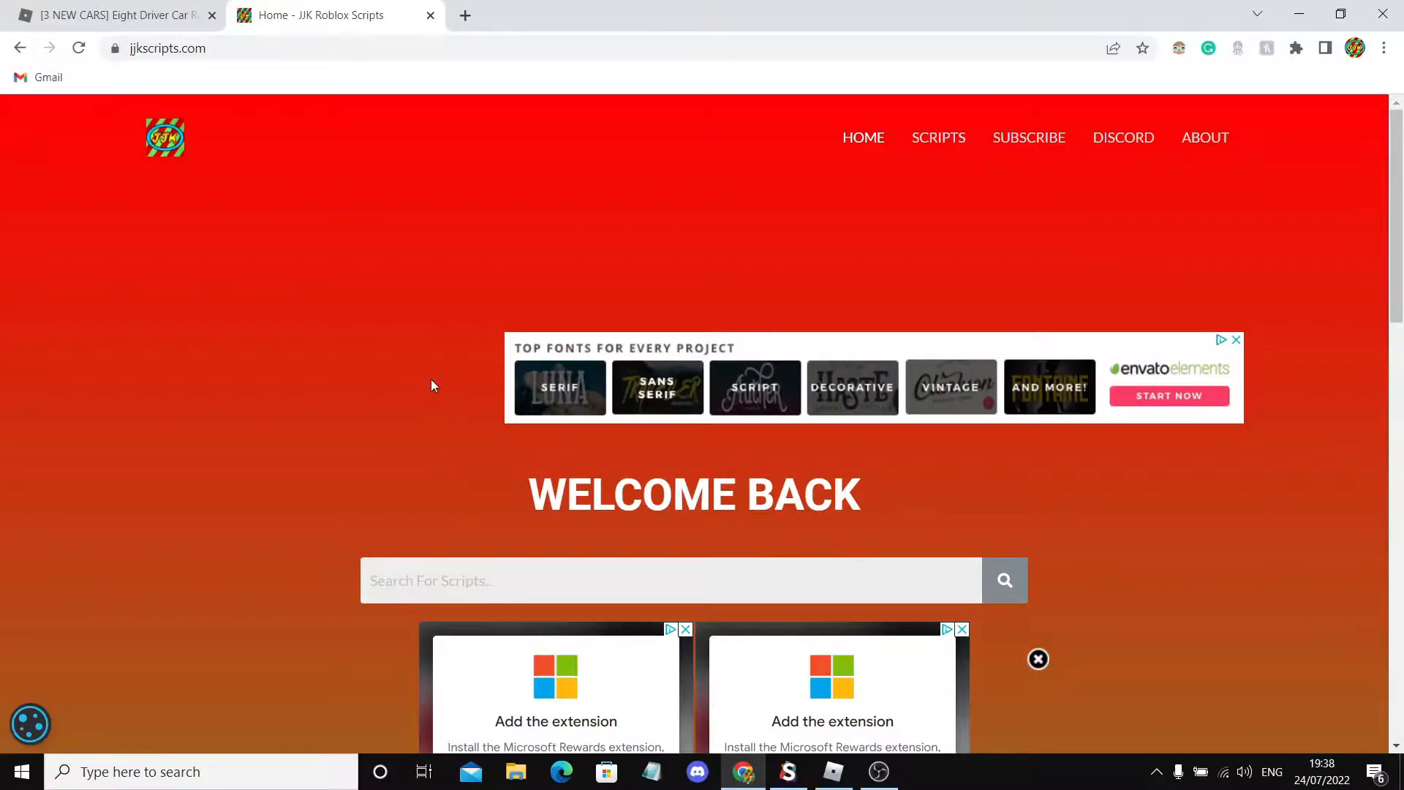
pyautogui.moveTo(191, 196)
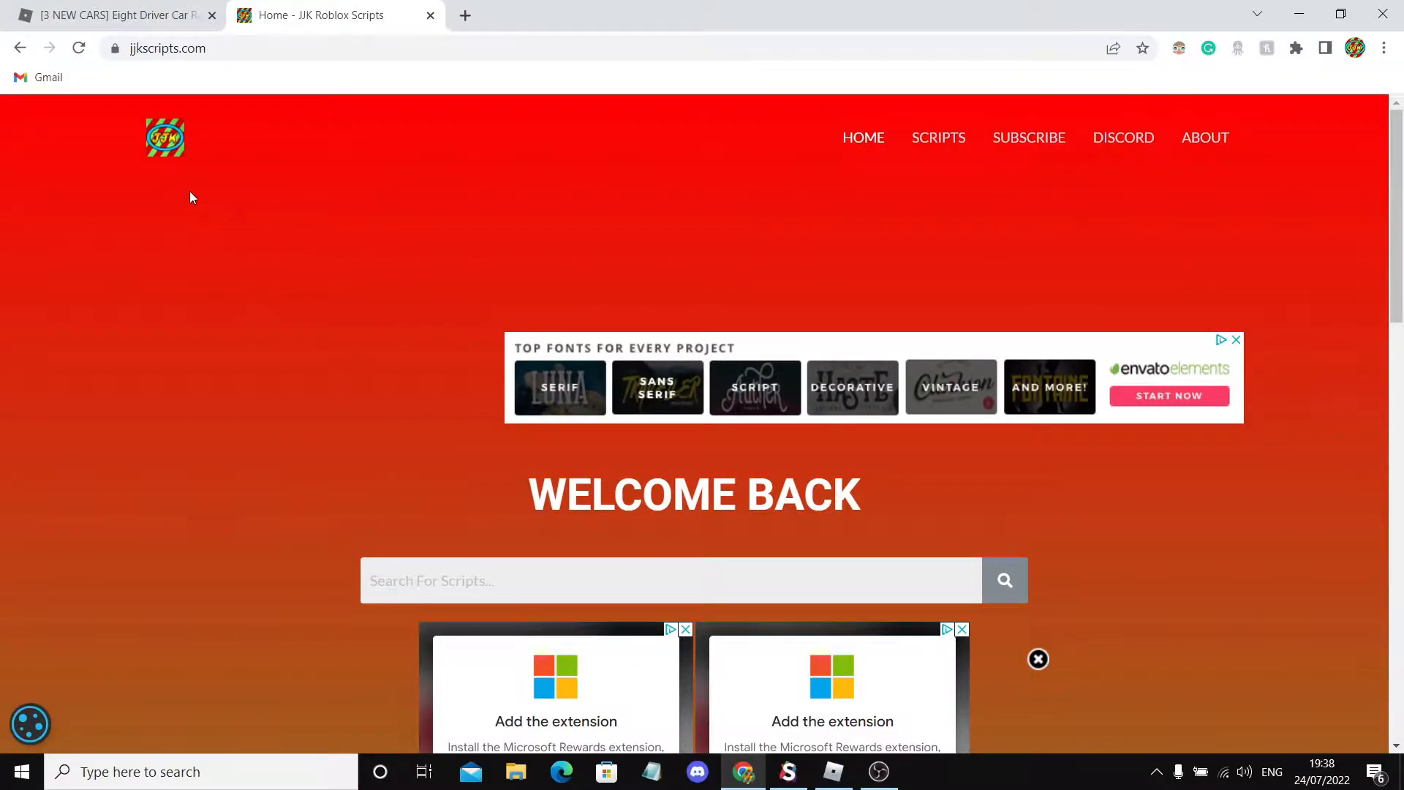
pyautogui.moveTo(291, 169)
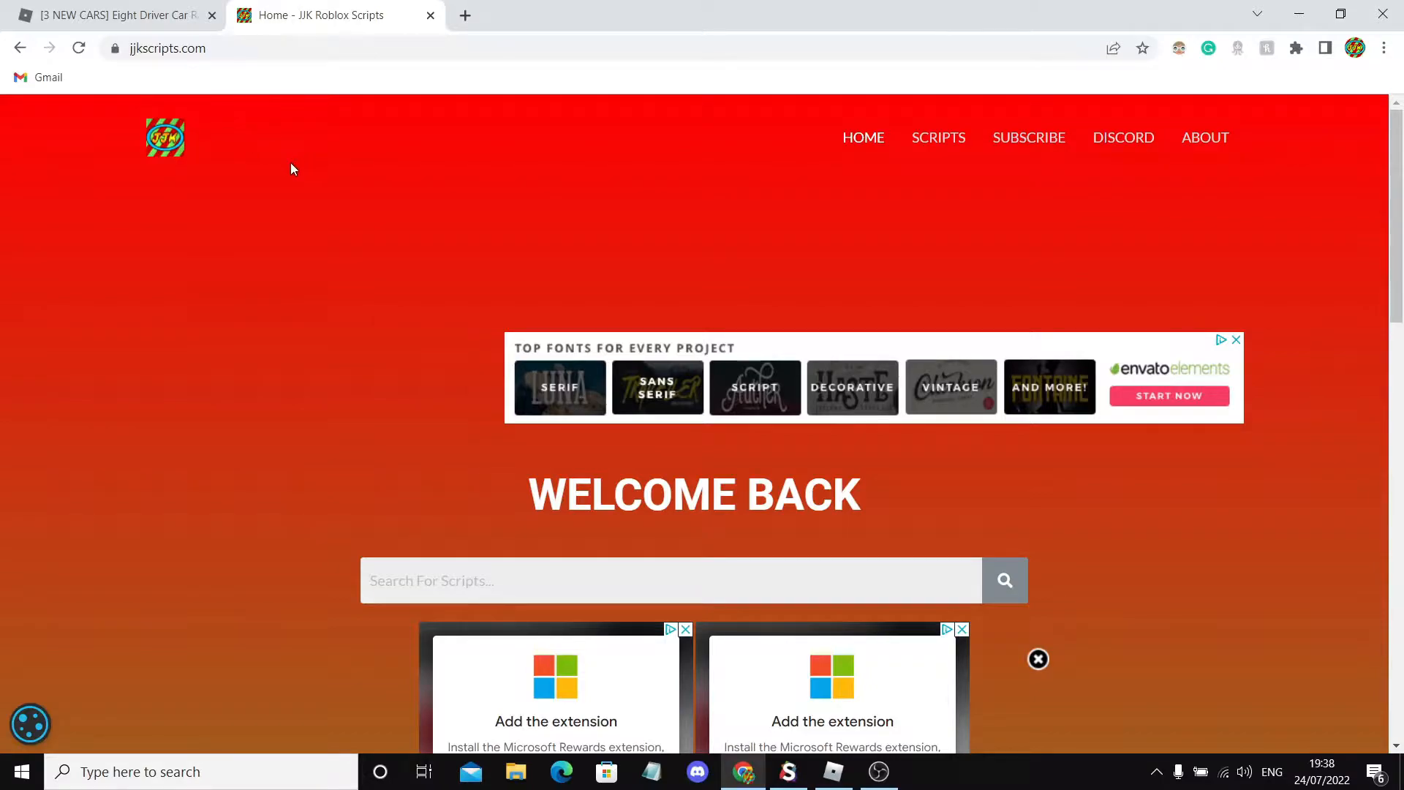
pyautogui.moveTo(279, 81)
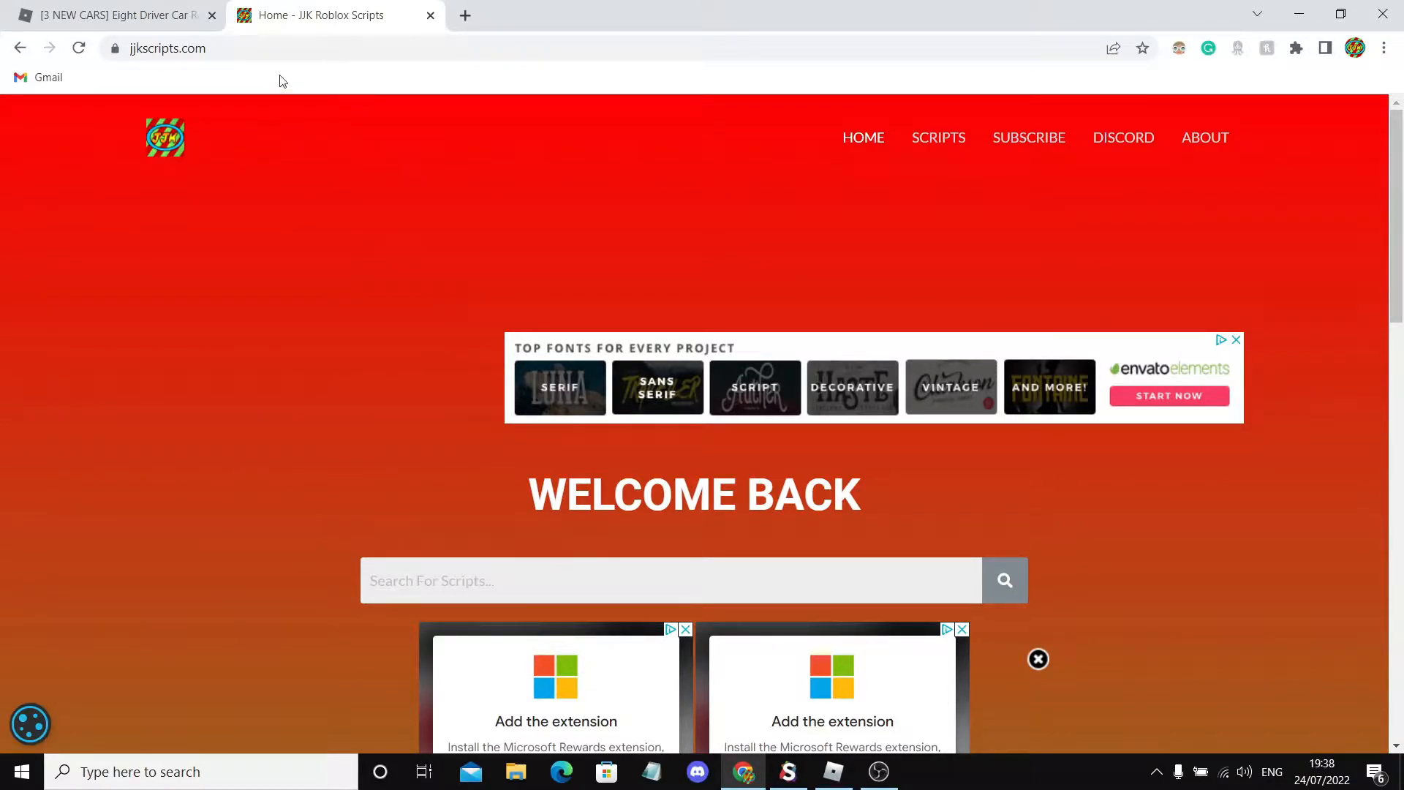
pyautogui.moveTo(689, 197)
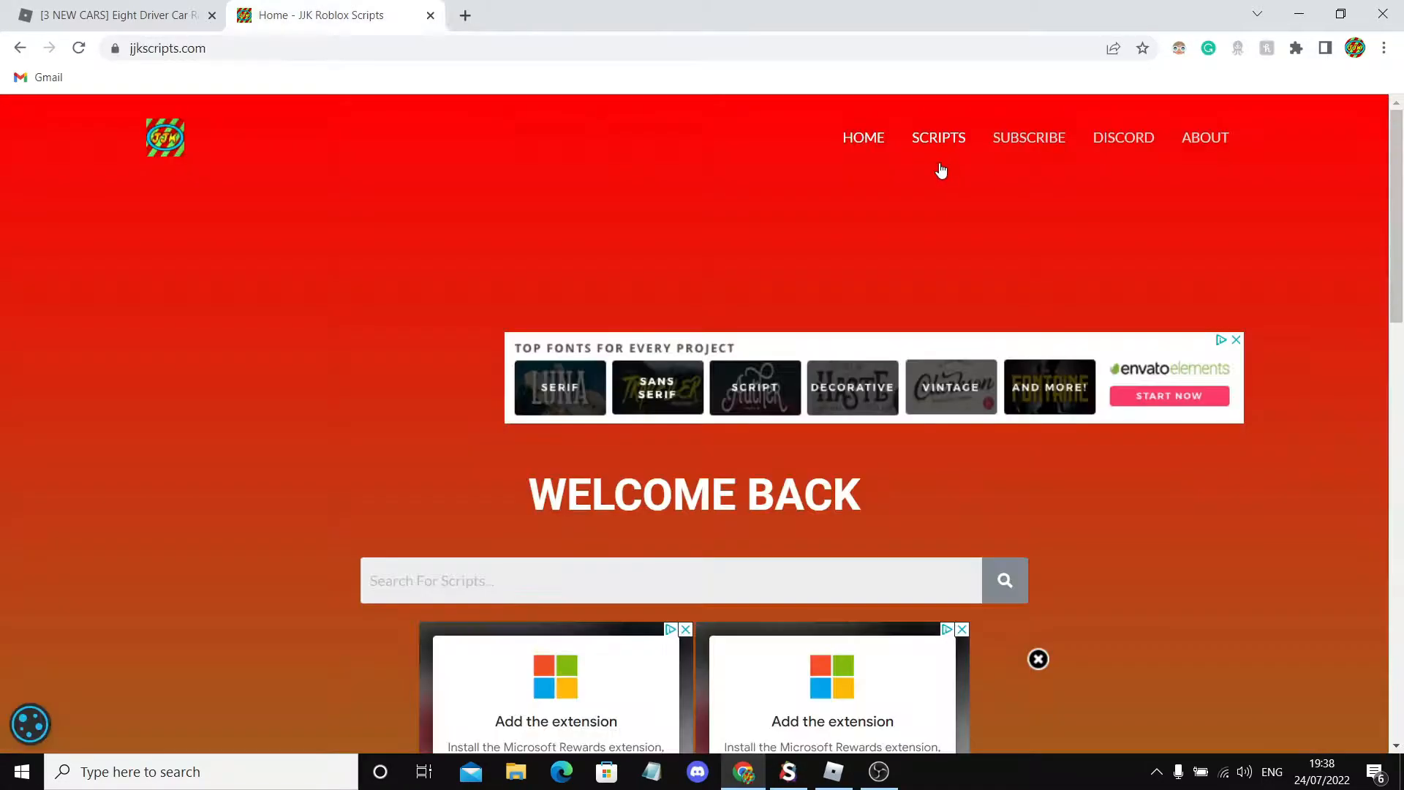
# Go to the SCRIPTS listing and choose the Millionaire Empire Tycoon infinite money post.
pyautogui.click(938, 137)
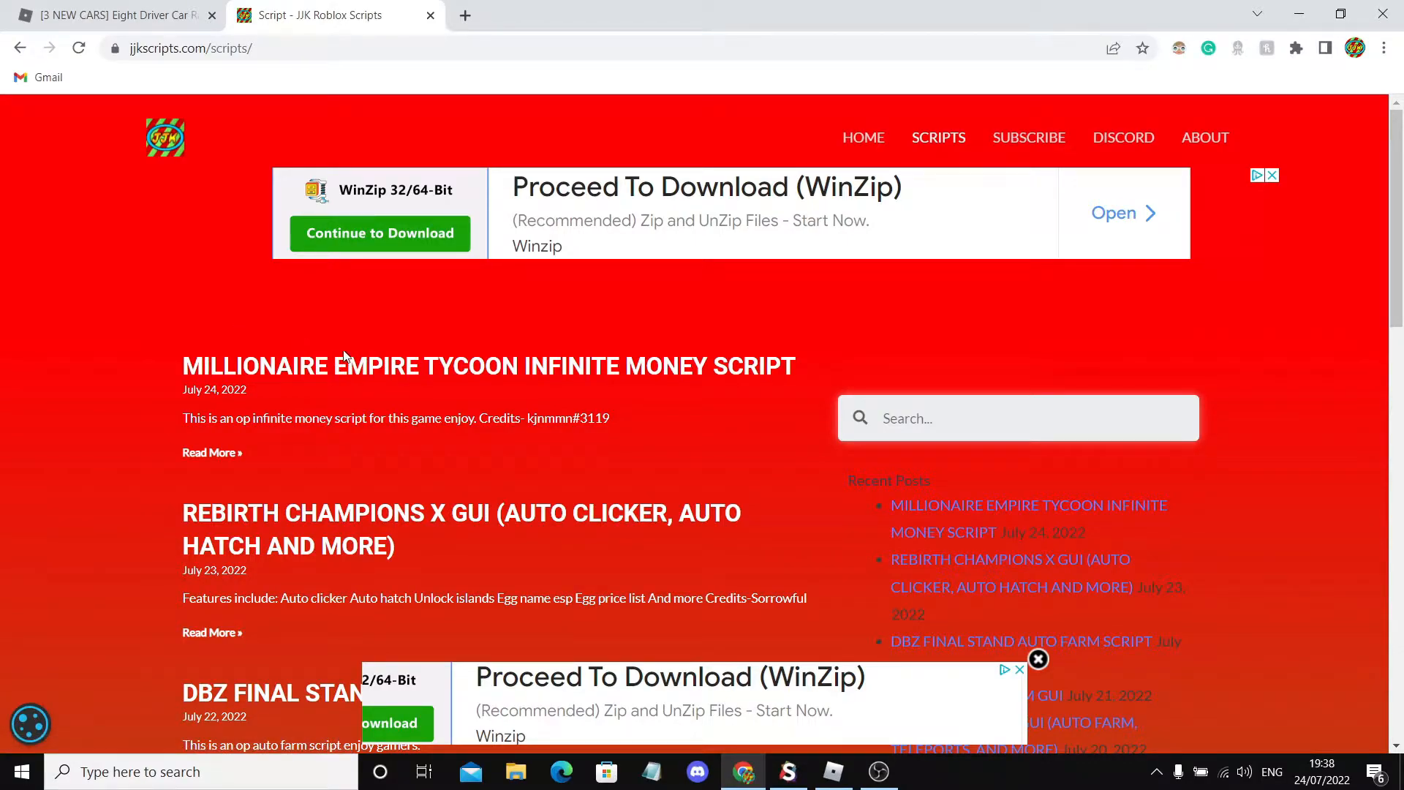
pyautogui.moveTo(436, 336)
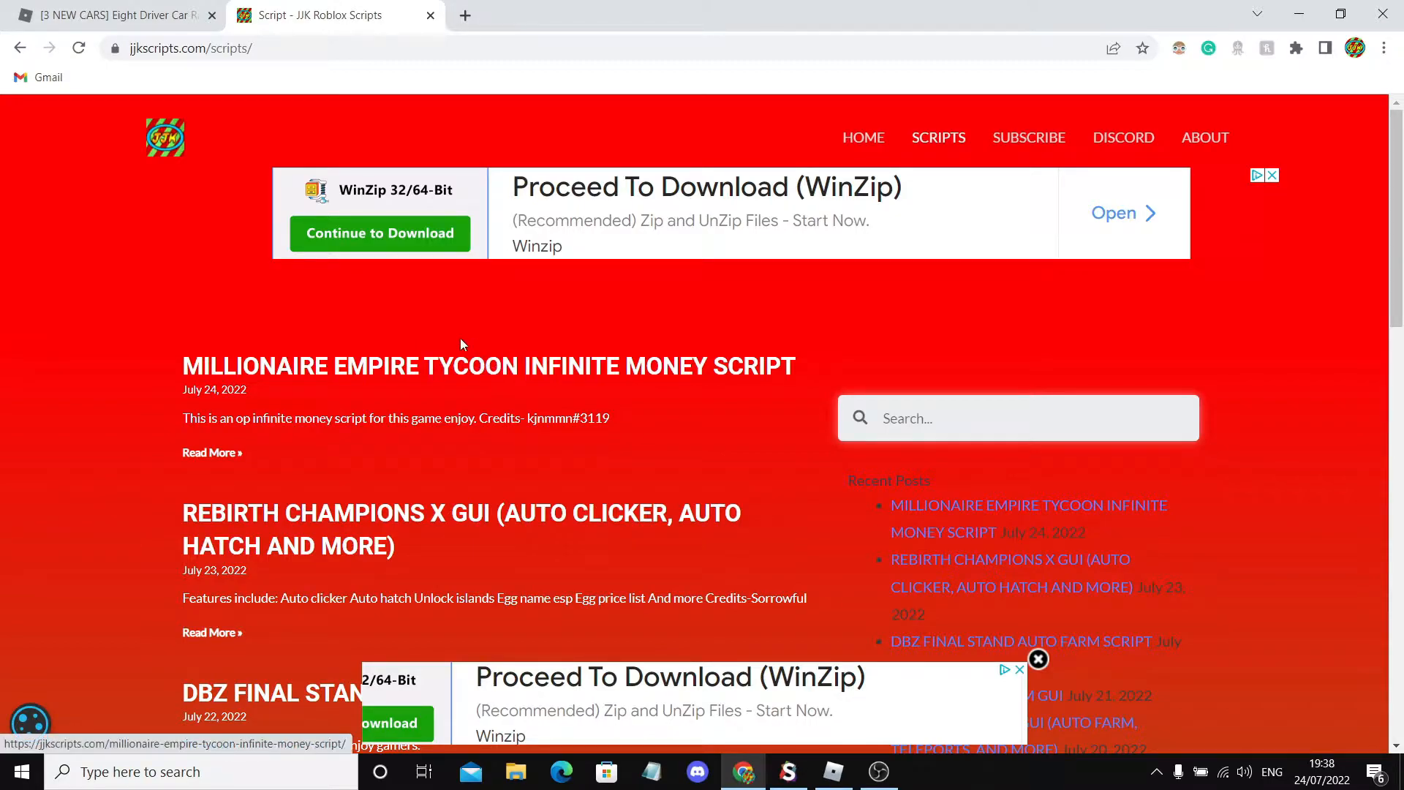
pyautogui.moveTo(806, 365)
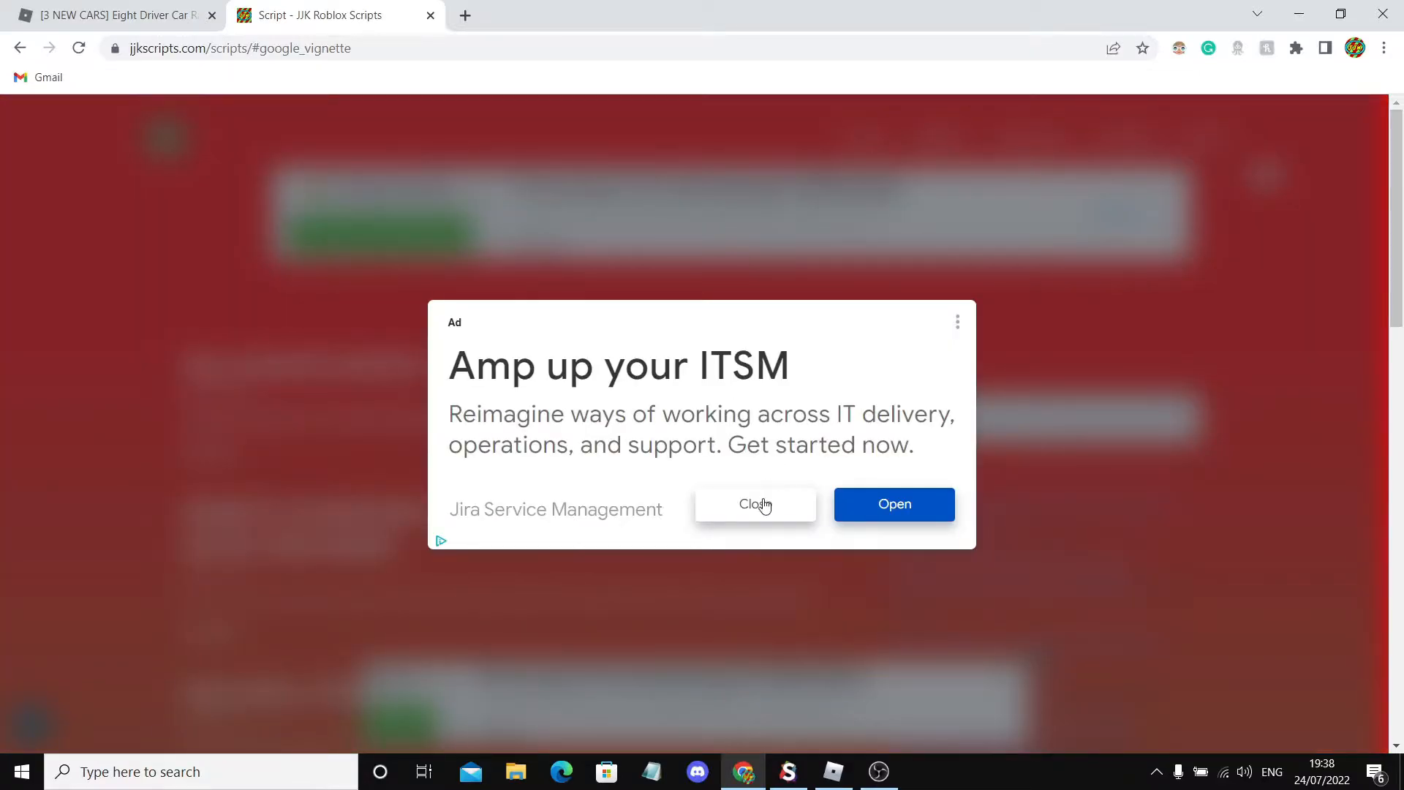
# Dismiss the full-screen advert and download the money script as a .txt file.
pyautogui.click(754, 504)
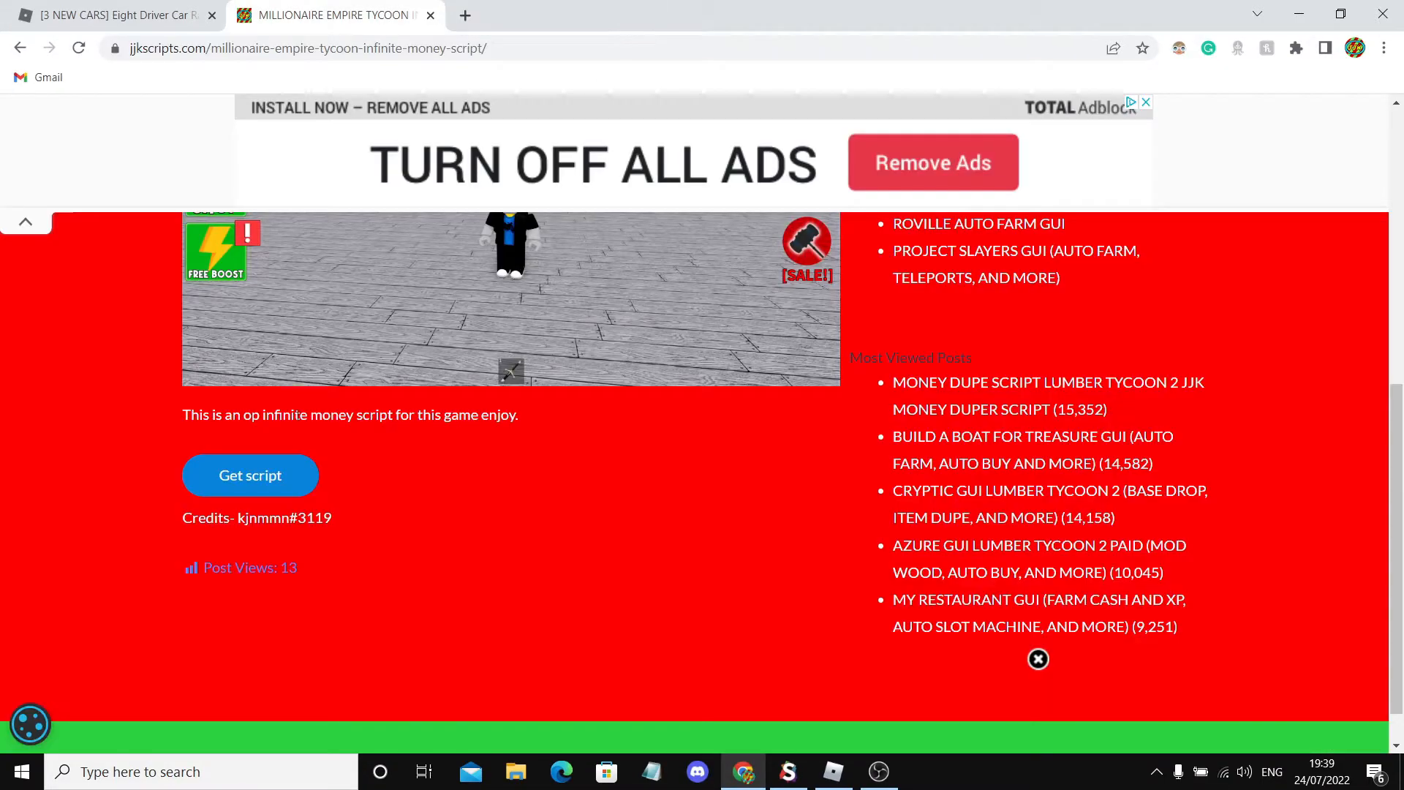
pyautogui.click(250, 475)
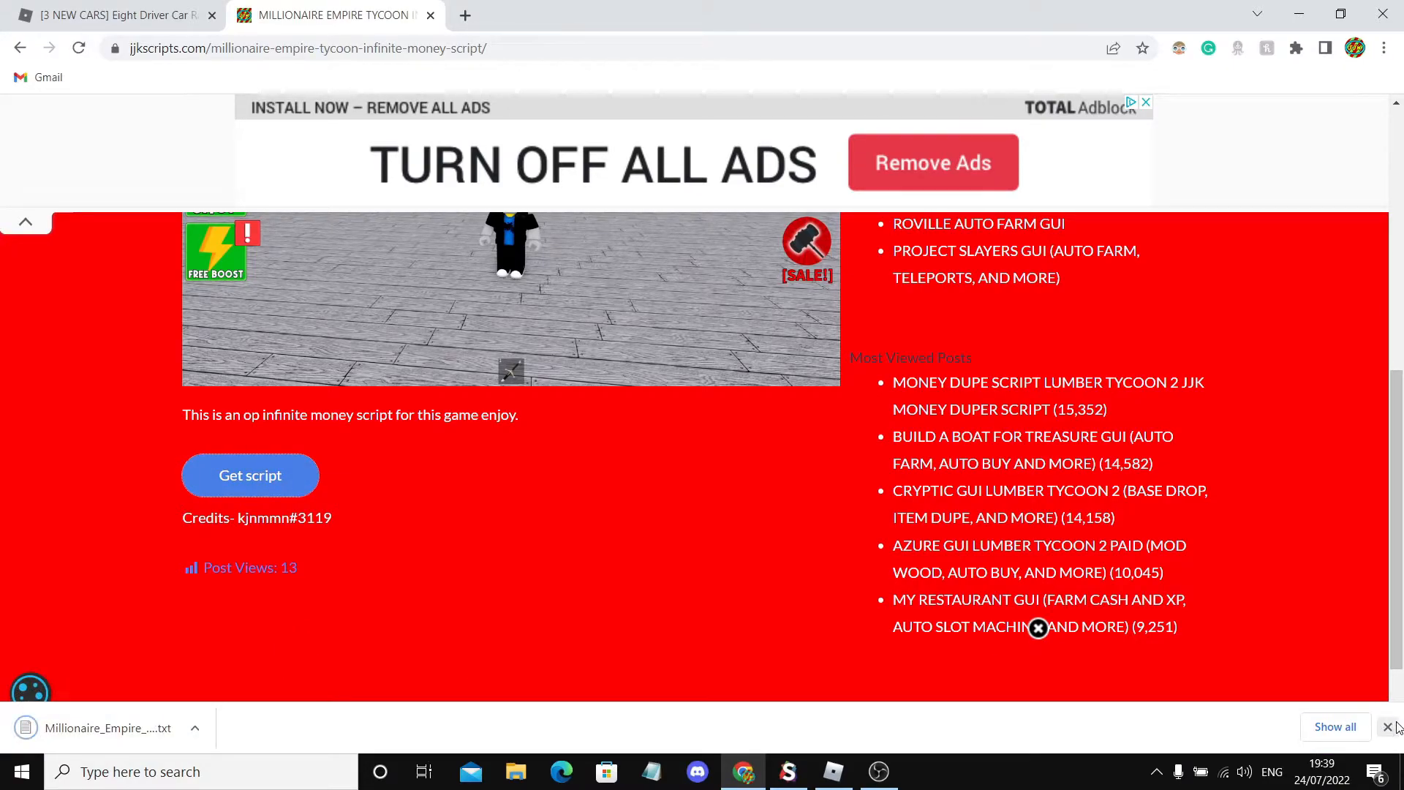
pyautogui.moveTo(1393, 727)
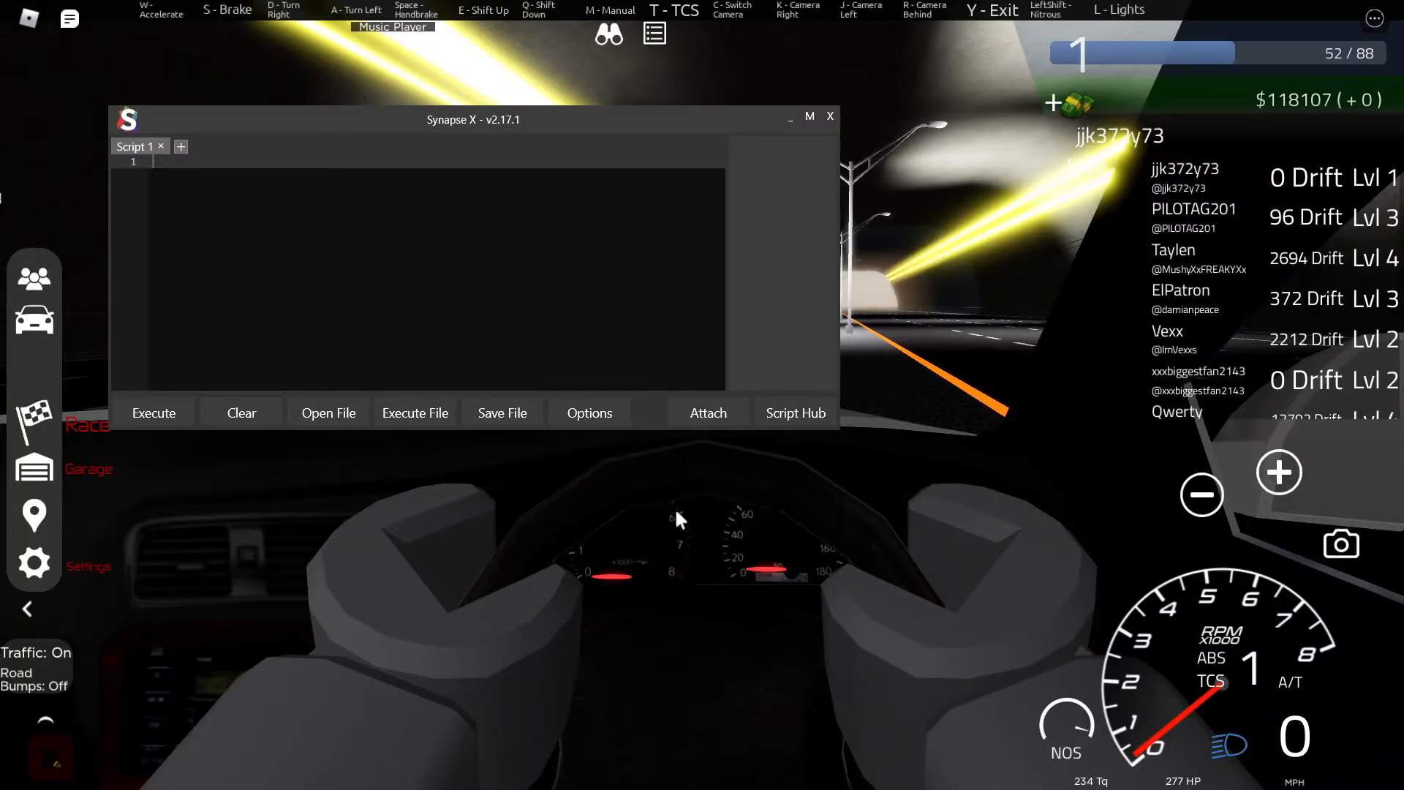
# Load the downloaded money script into Script 1 and execute it, adding $9,000,000,000 in game.
pyautogui.click(707, 413)
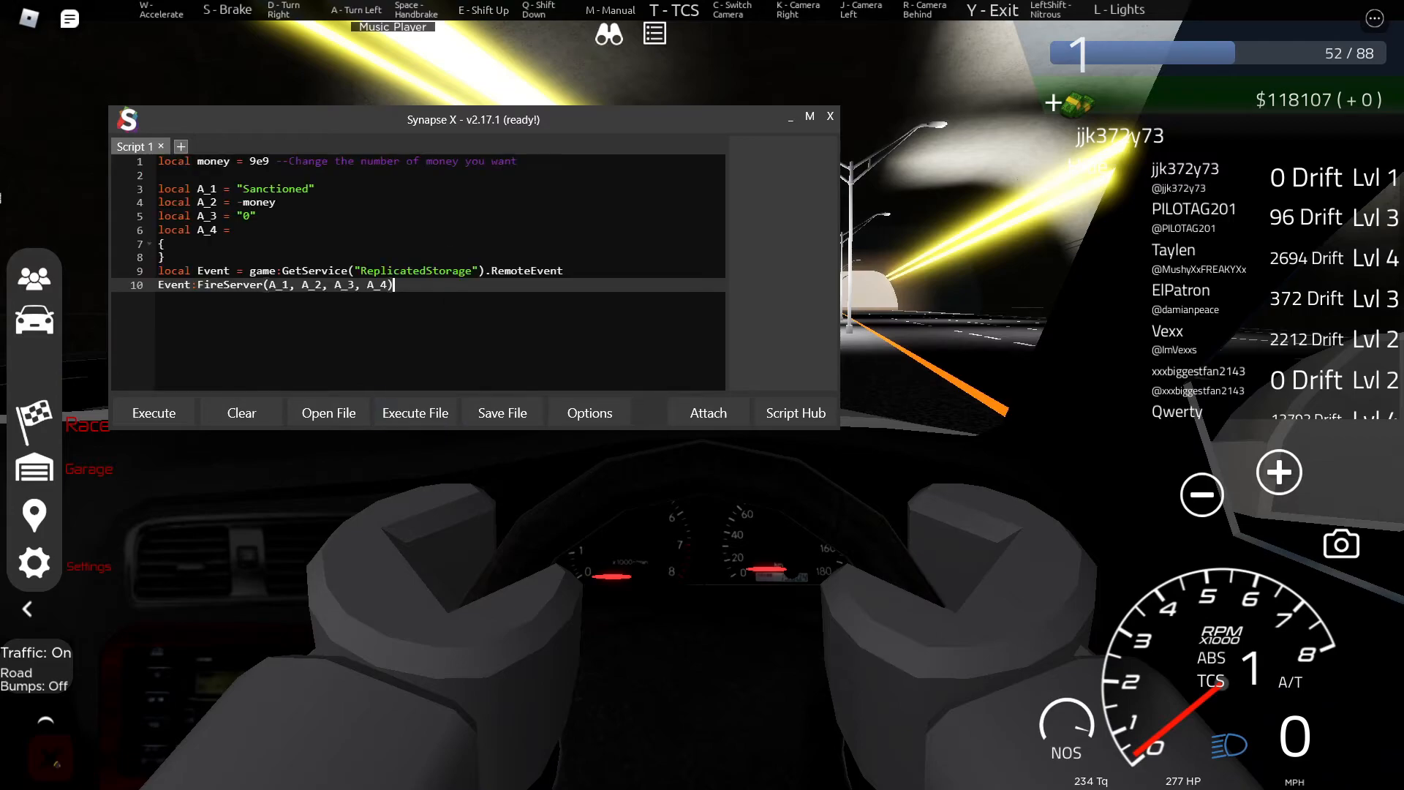
pyautogui.click(153, 413)
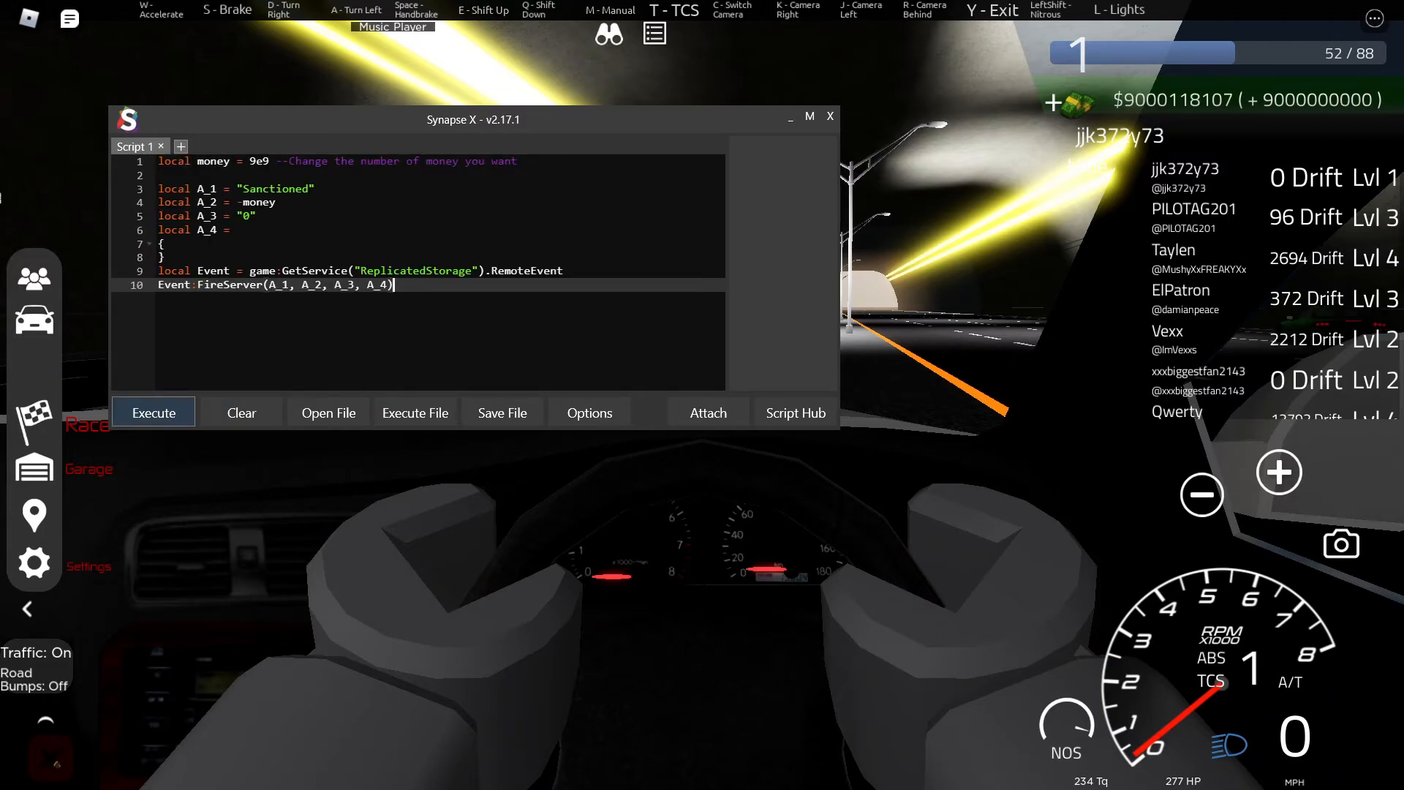